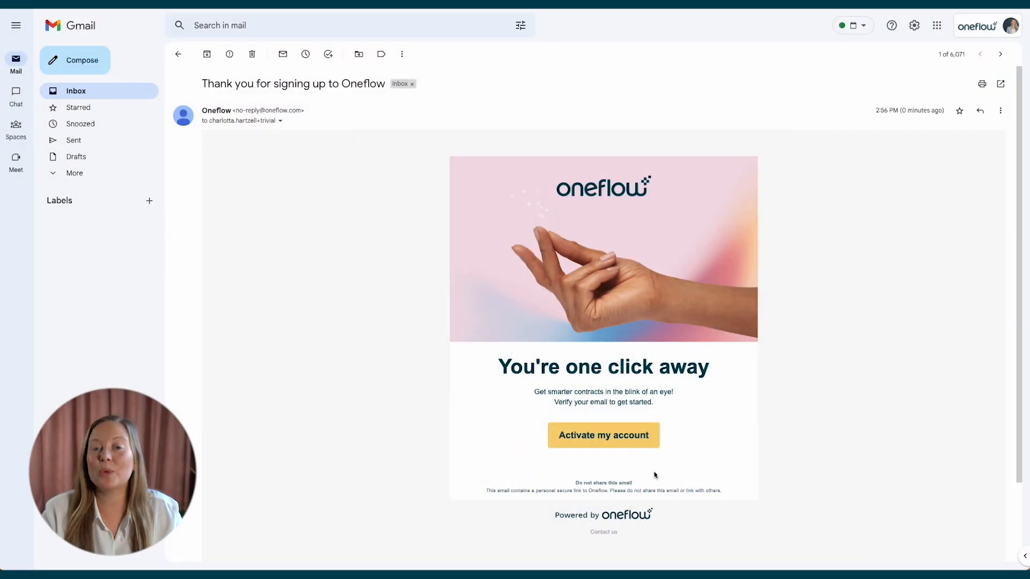
- Activate and register the Trivial INC account in Jordan, then create workspace 'Sales'
click(603, 435)
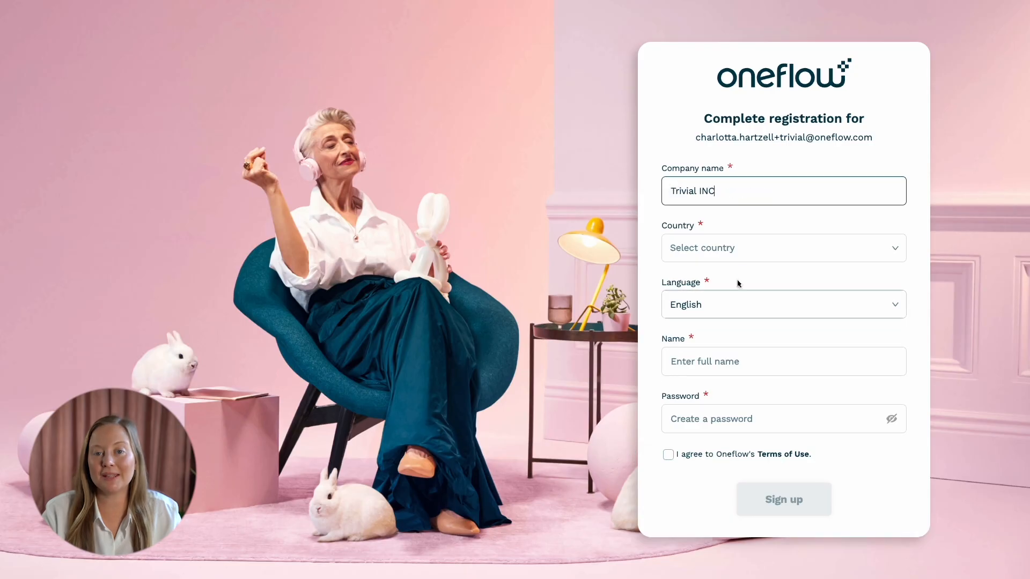
click(783, 248)
text(Lola Bunny)
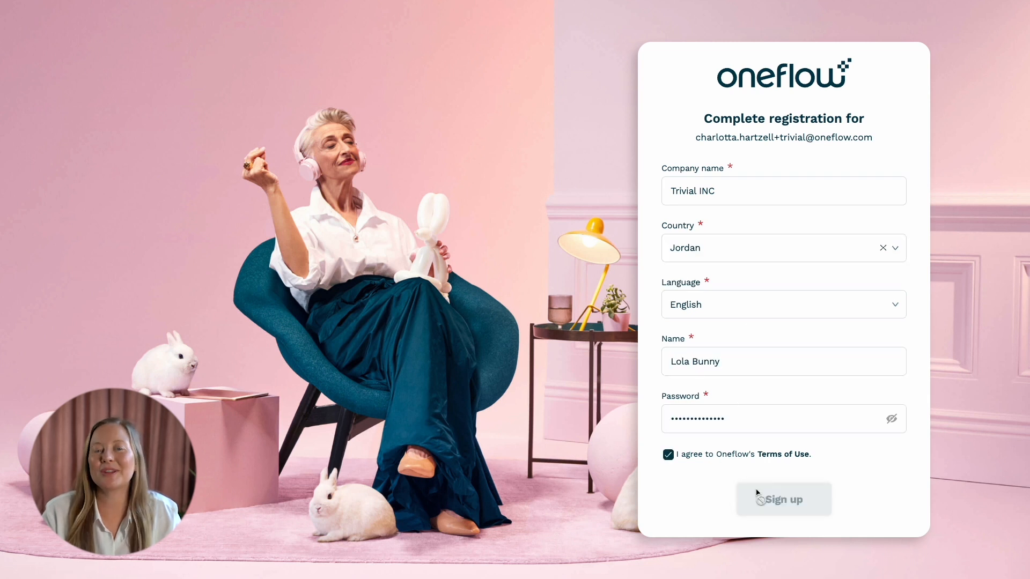
click(783, 499)
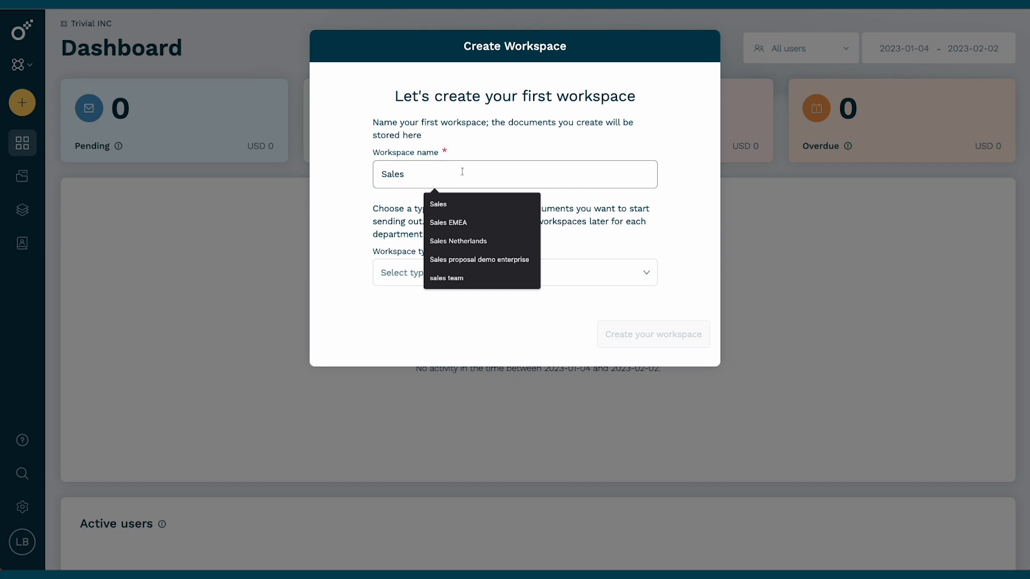
click(653, 334)
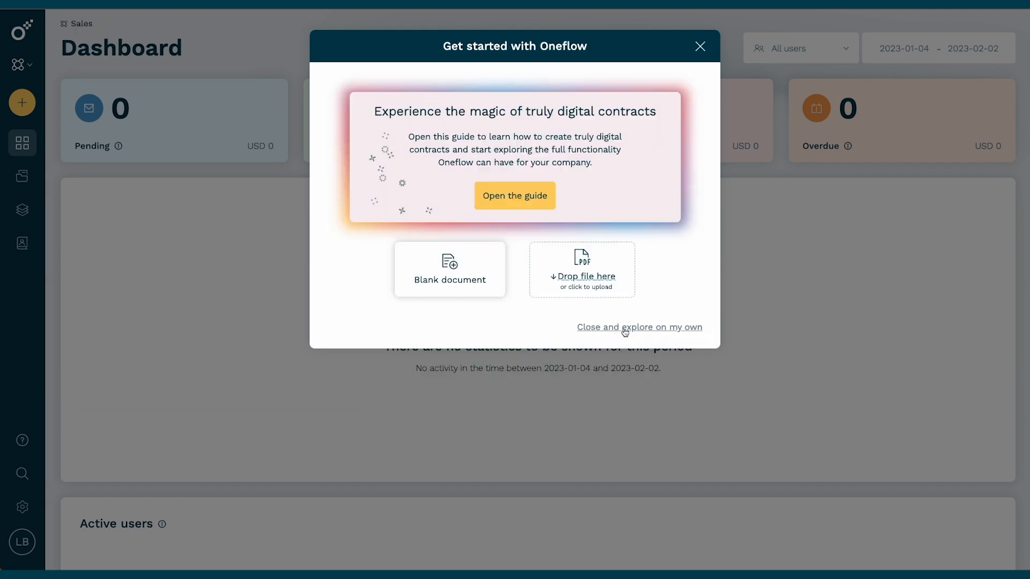
click(639, 327)
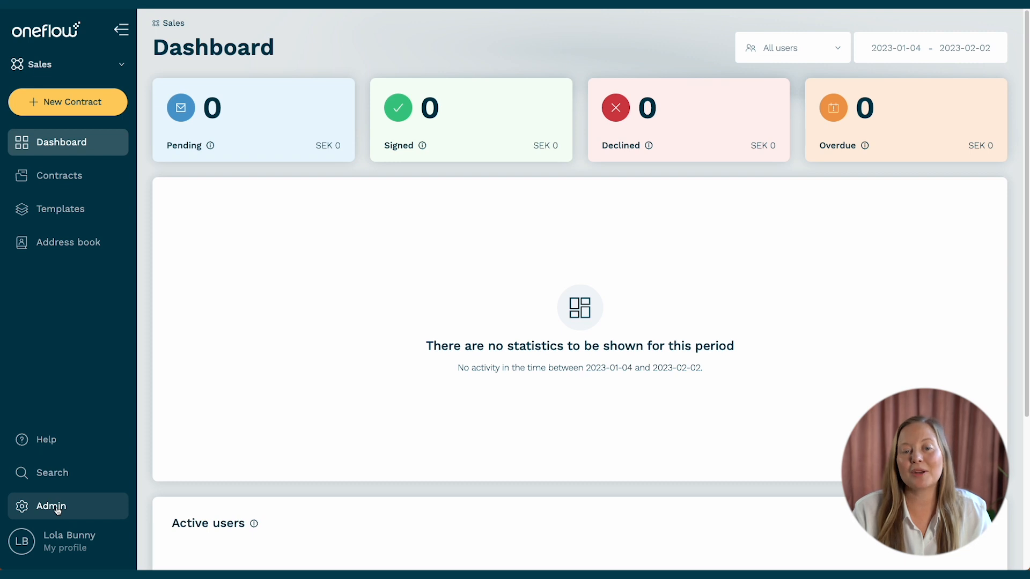
click(51, 506)
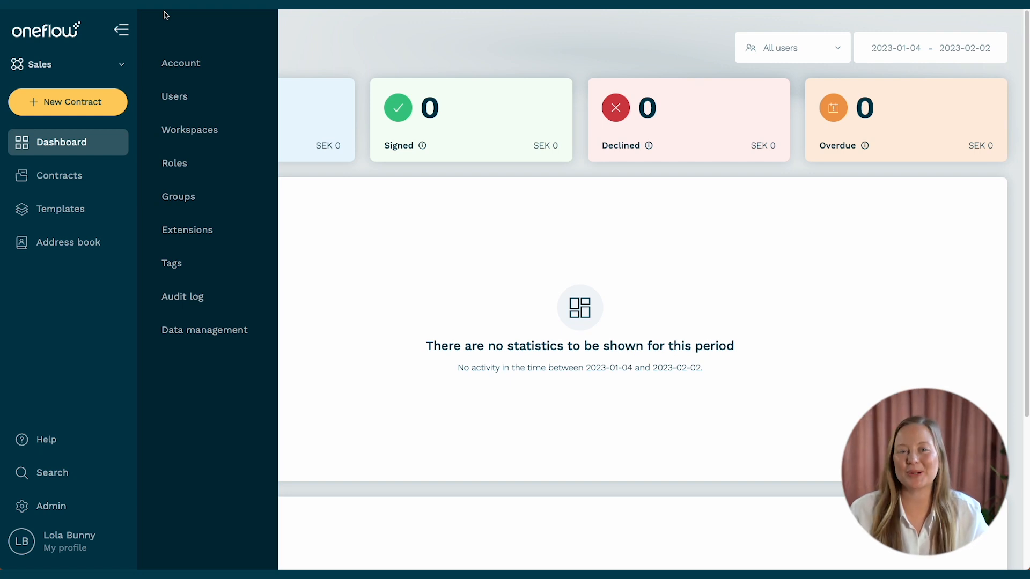
click(181, 63)
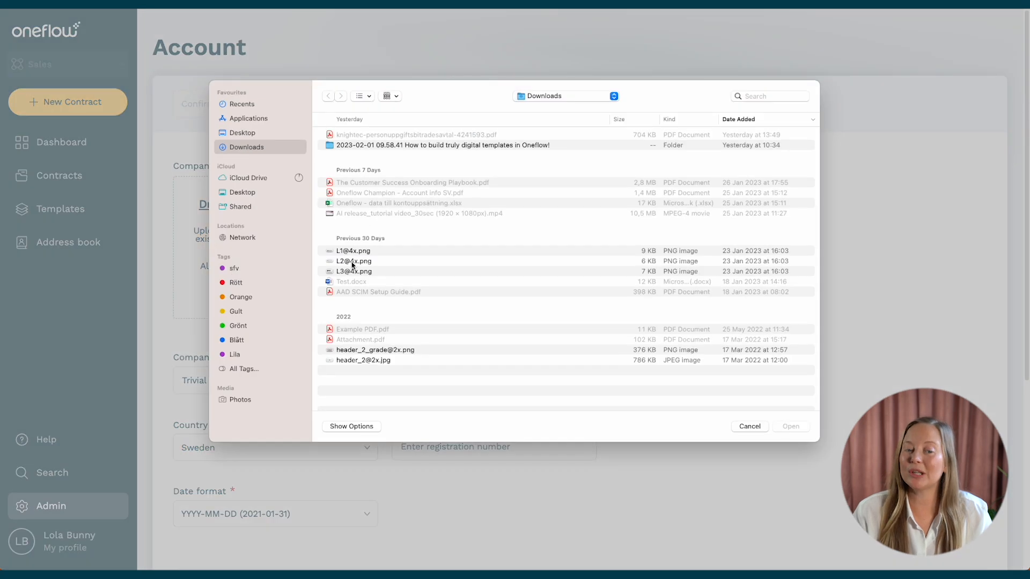
click(749, 426)
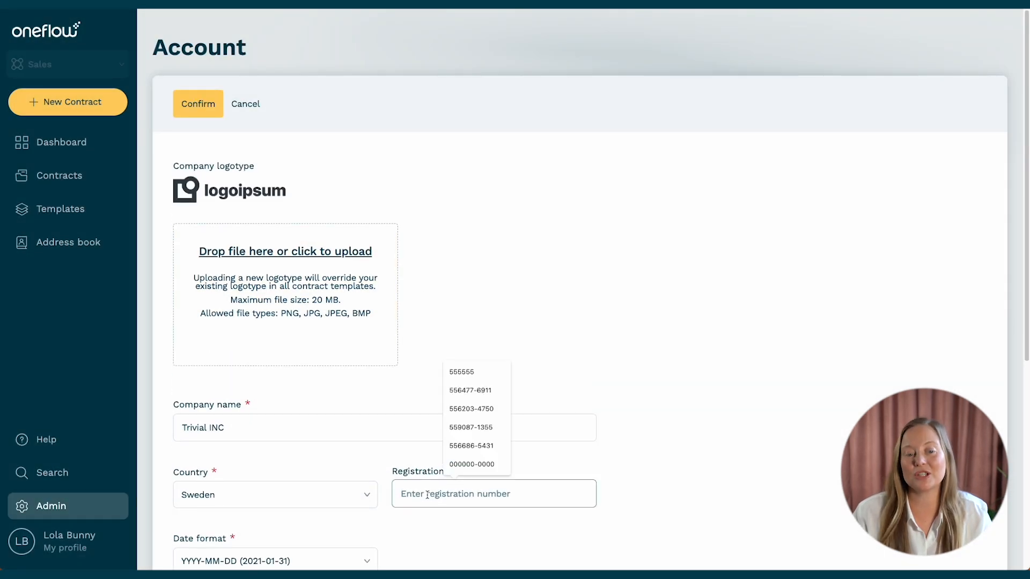
click(472, 463)
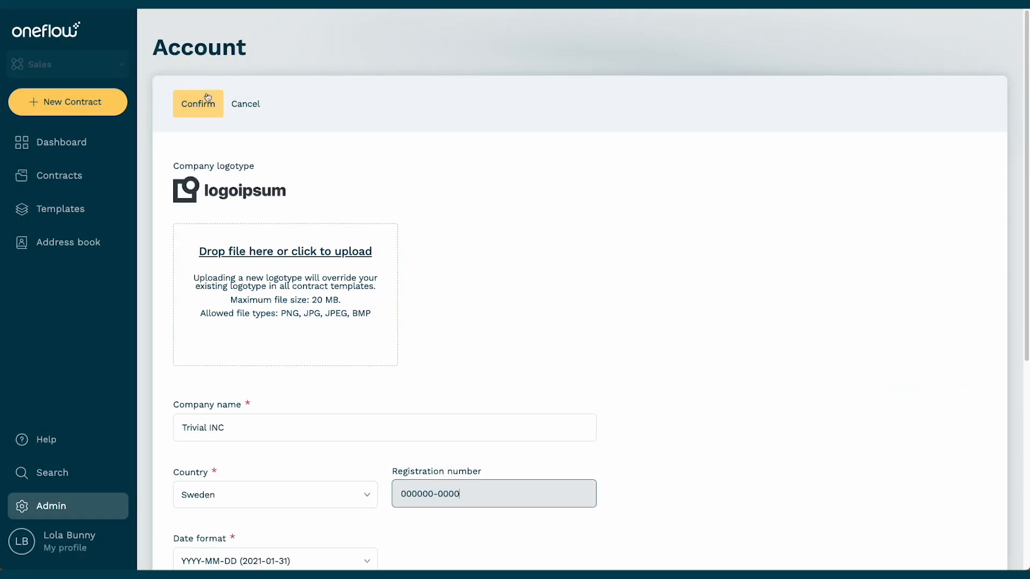
click(197, 104)
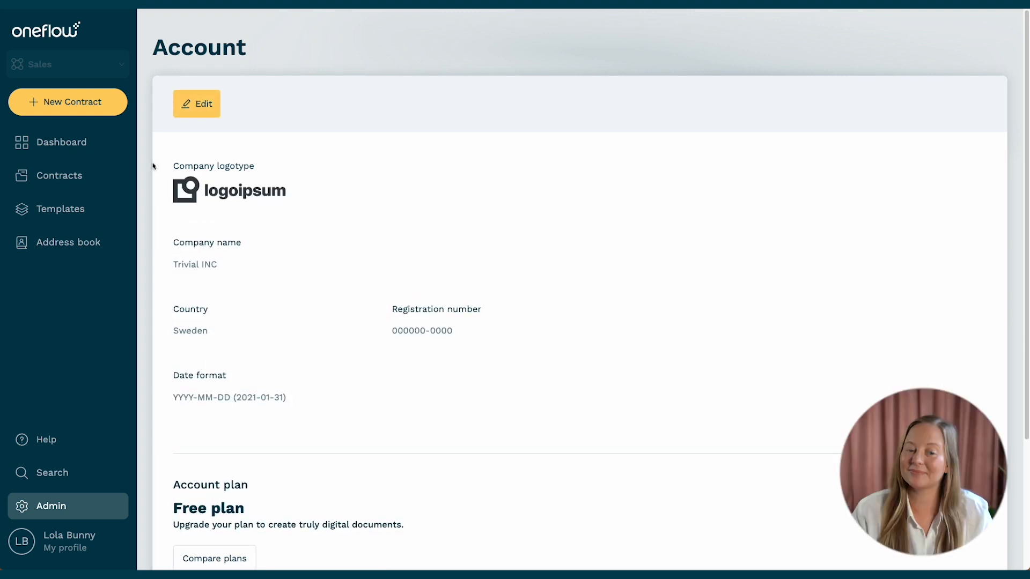
- Review the Admin > Users list showing one active administrator seat
click(50, 506)
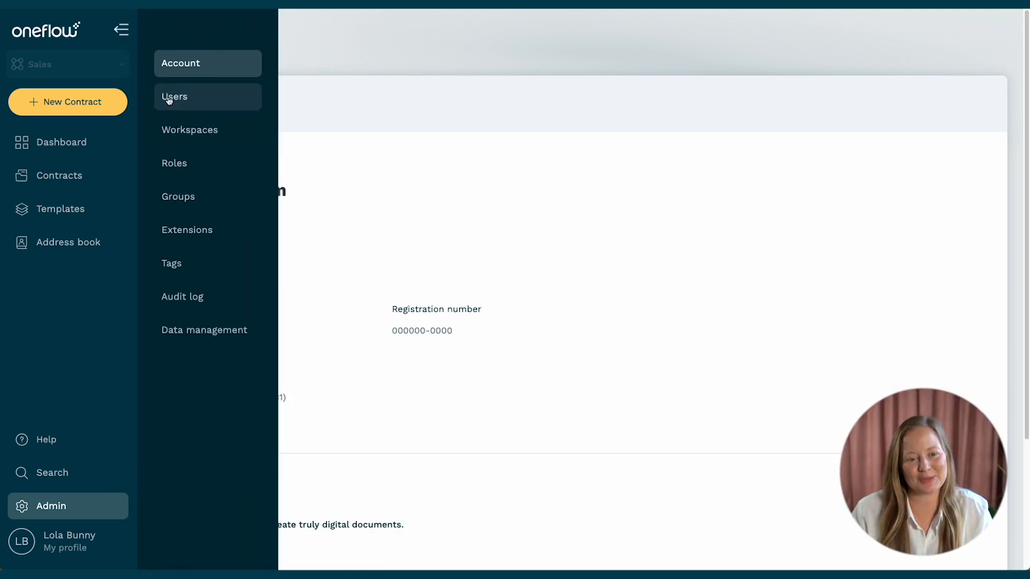
click(175, 96)
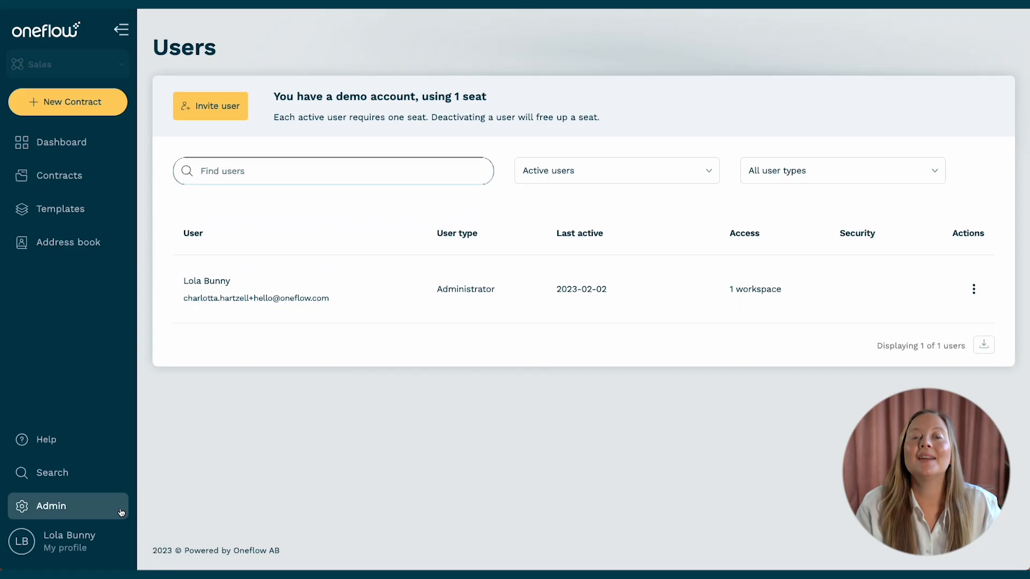
click(51, 506)
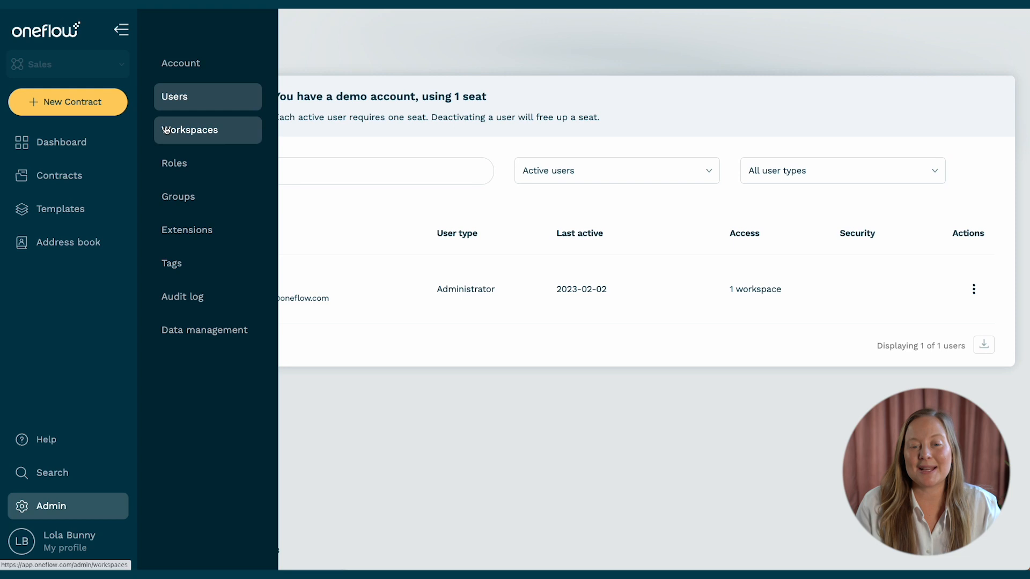
- Add workspace 'HR' with type HR, then view the roles list
click(226, 104)
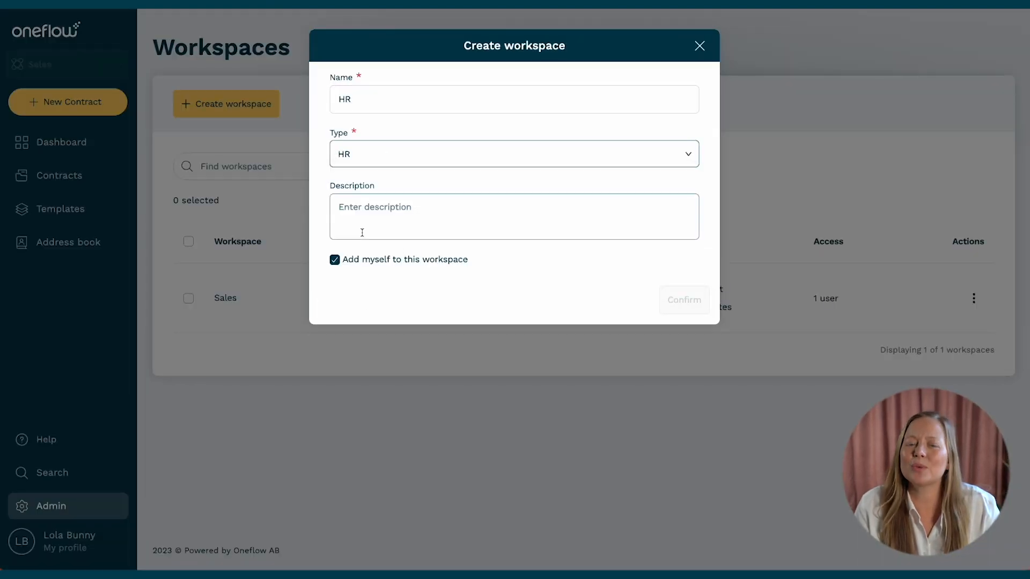
click(683, 300)
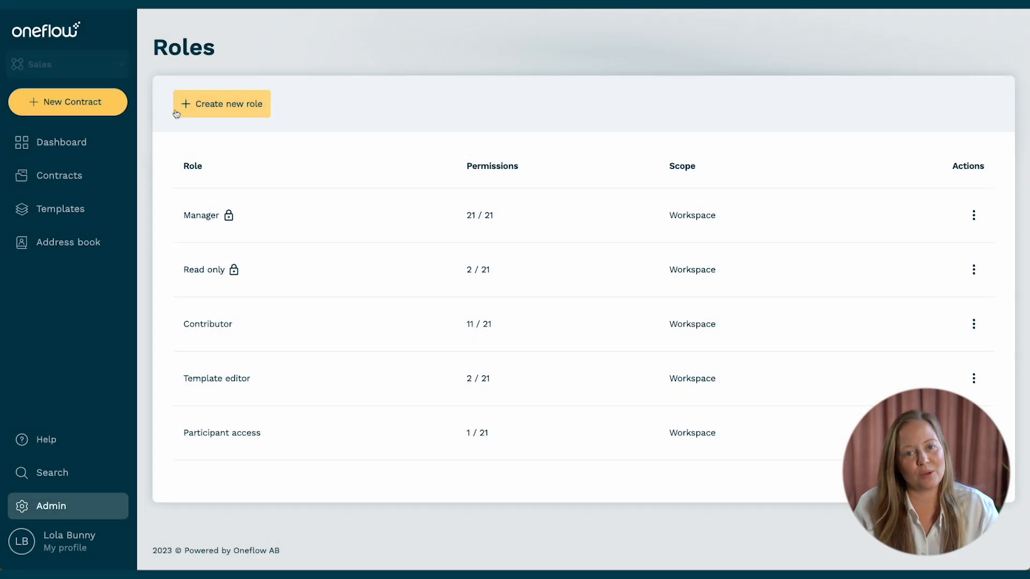
- Add the 'Country Manager' role and view its permissions tab
click(222, 103)
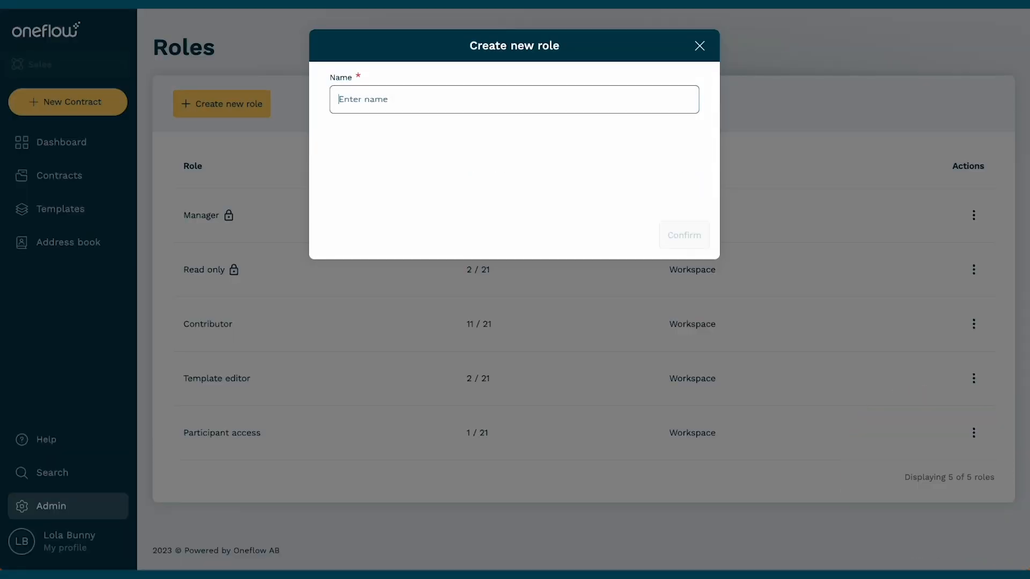
text(Country Manager)
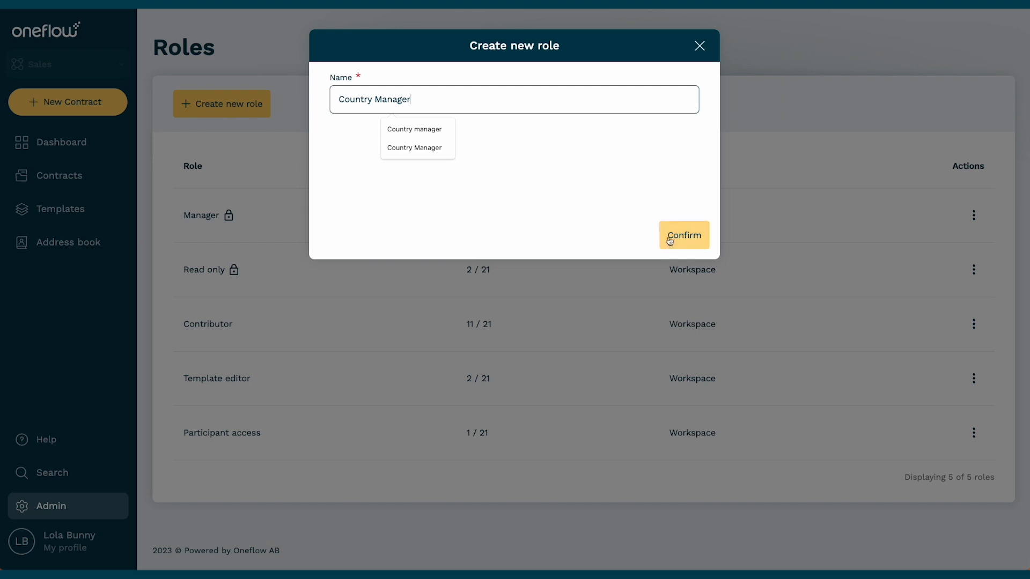
click(683, 235)
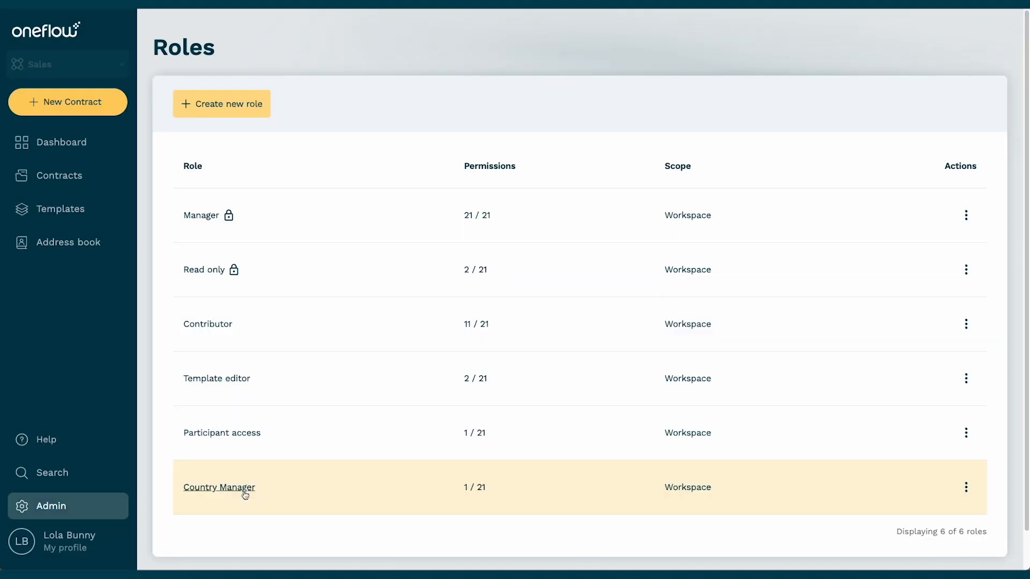
click(219, 488)
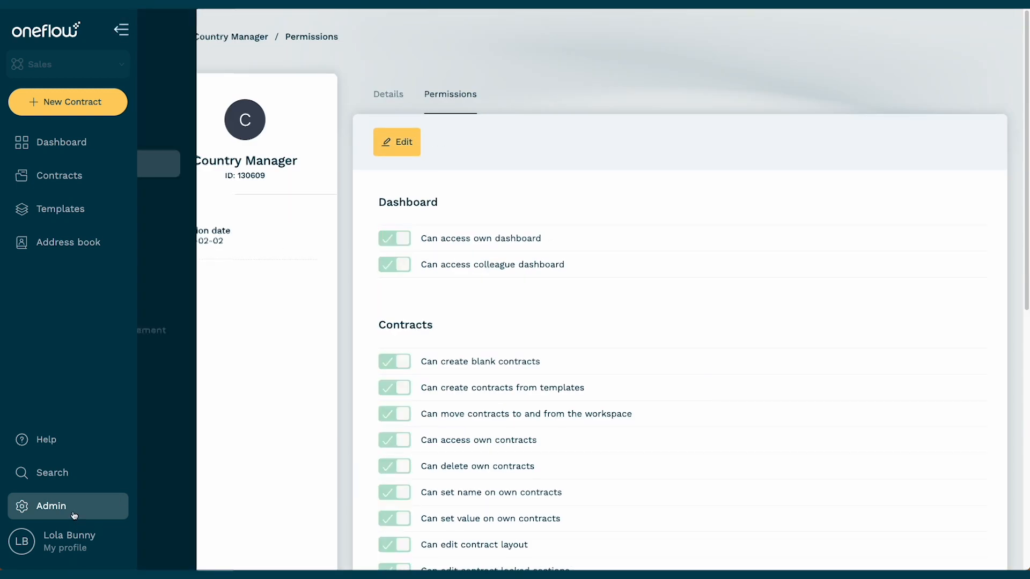
- Create group 'Legal' with access to two workspaces
click(51, 506)
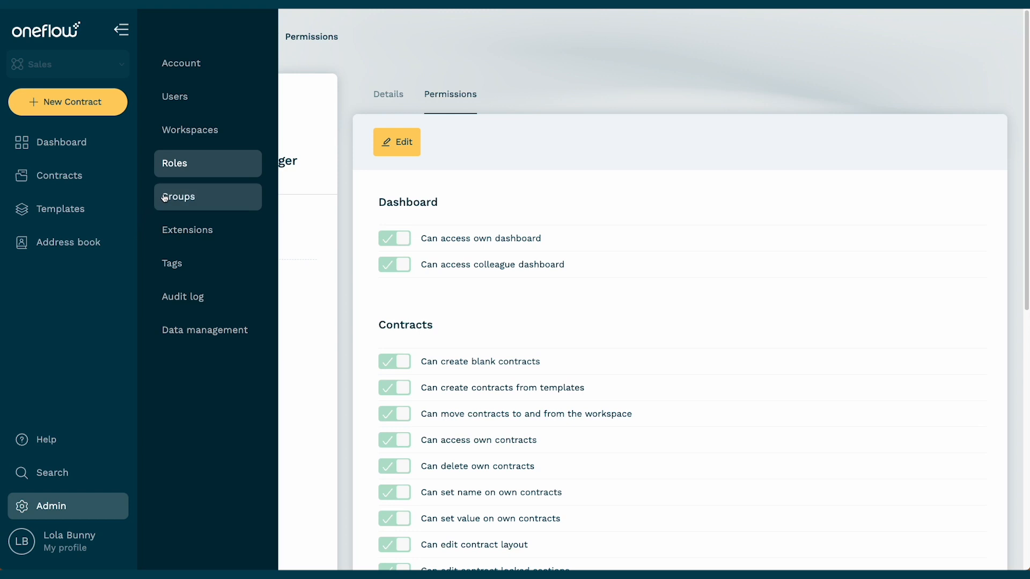
click(216, 106)
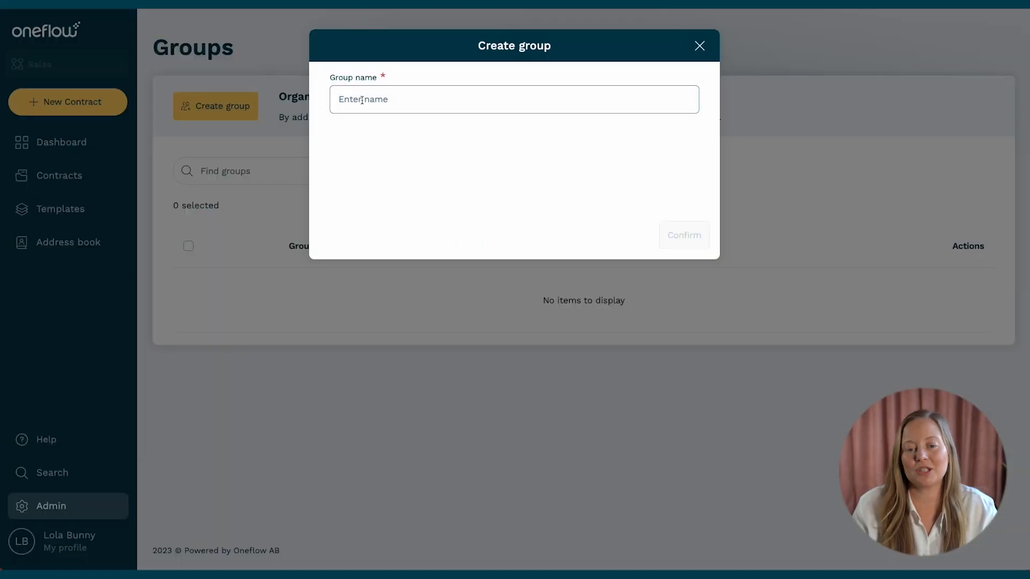
text(Legal)
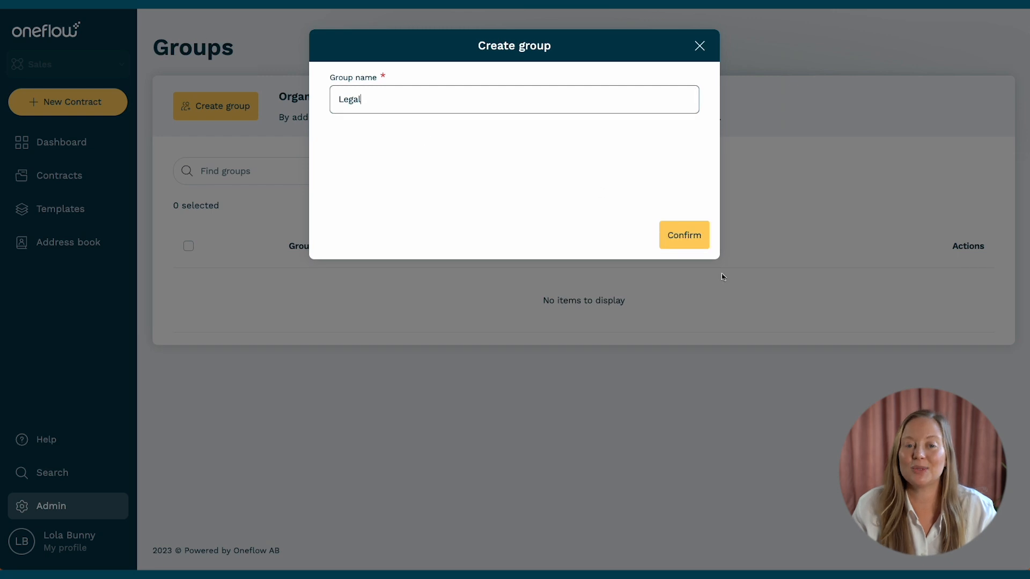
click(684, 235)
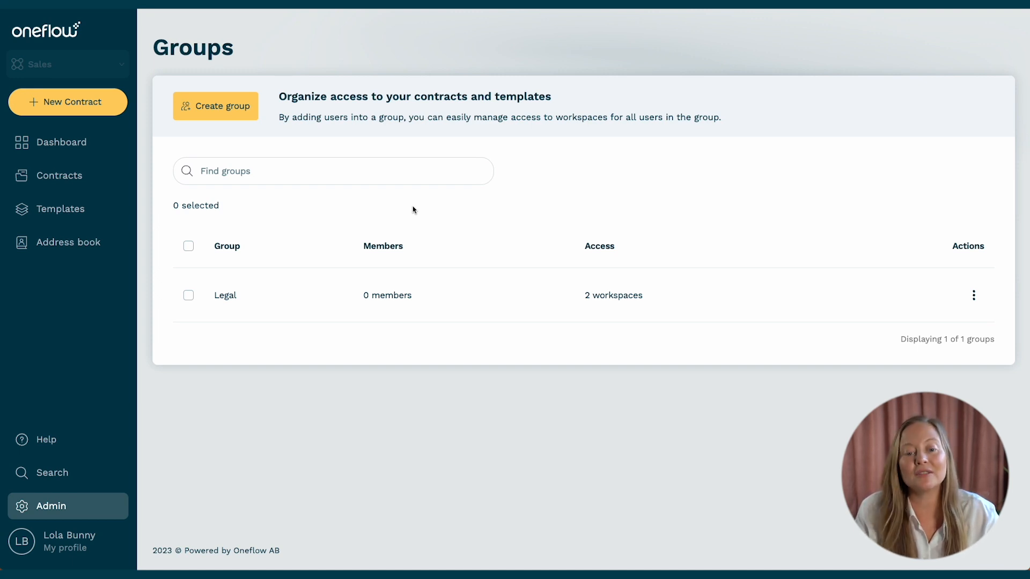
click(51, 506)
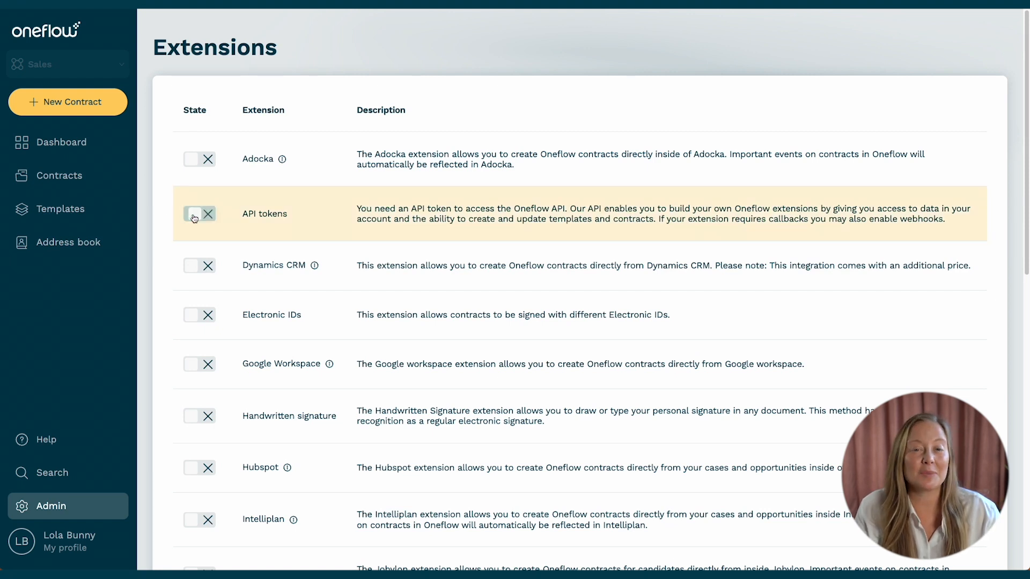
- Switch on Electronic IDs and Handwritten signature in the extensions list
click(272, 314)
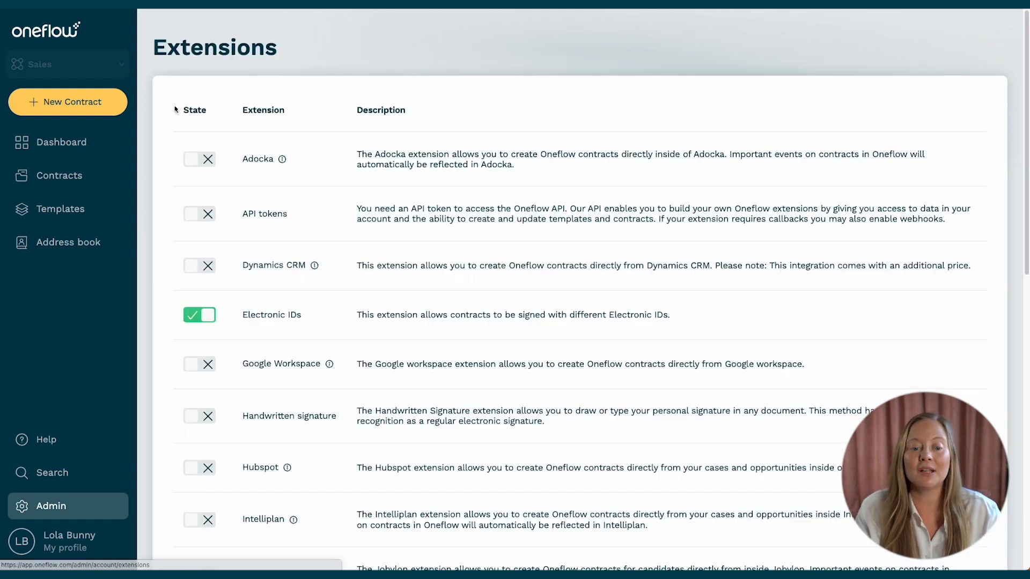
scroll(down, 3)
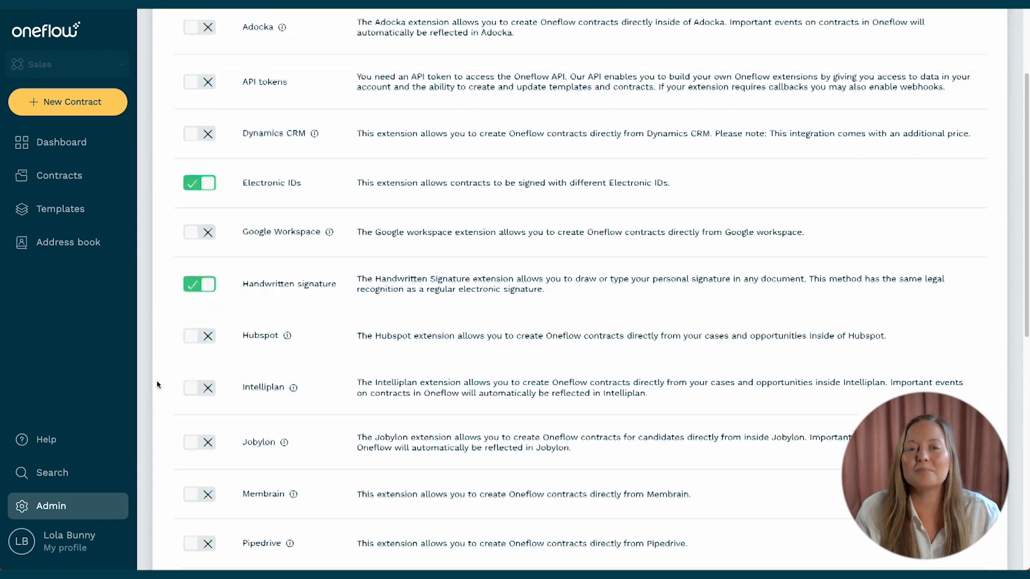
scroll(down, 3)
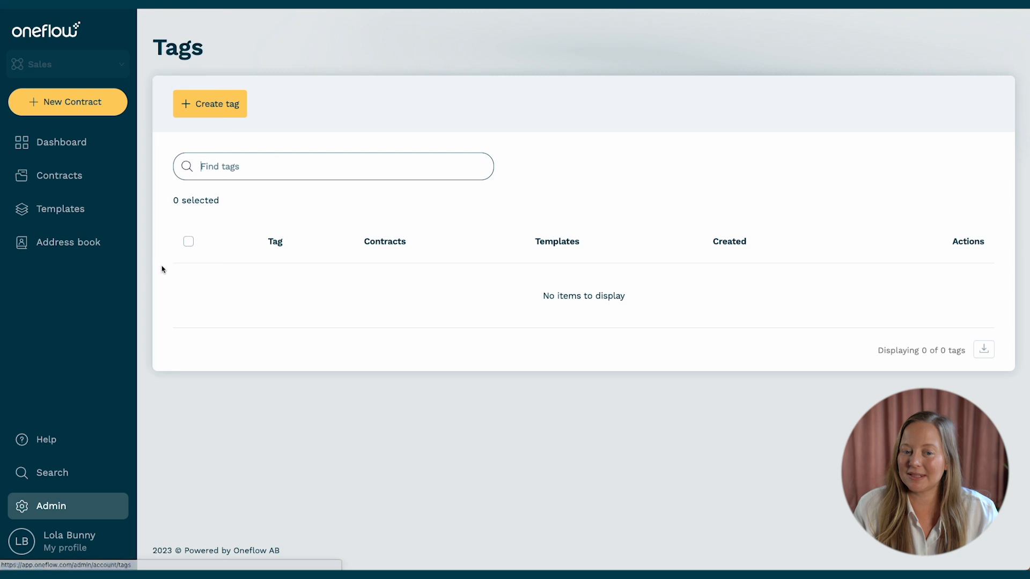
- Create tag 'Projects' on the Tags page
text(Pro)
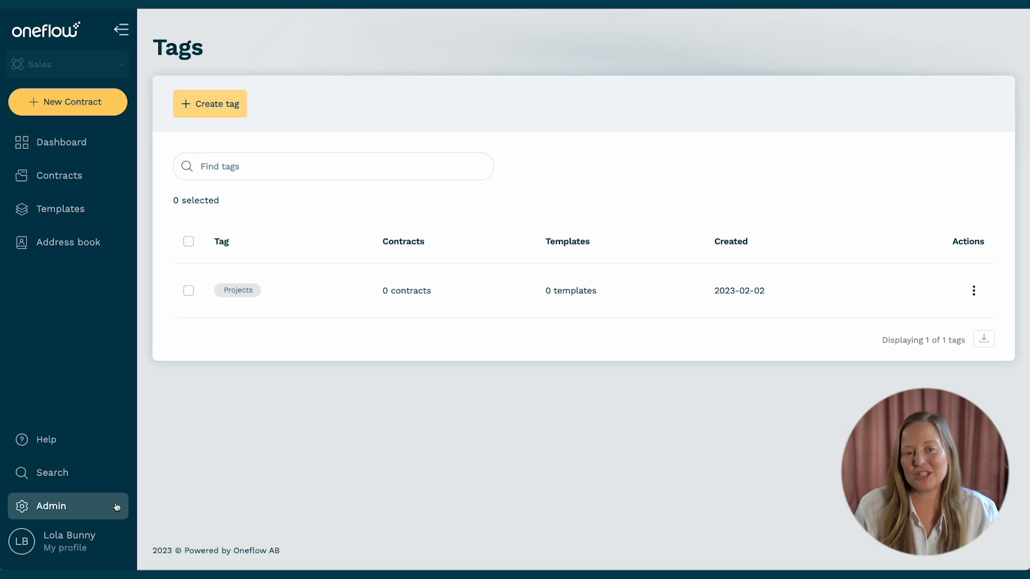
click(52, 506)
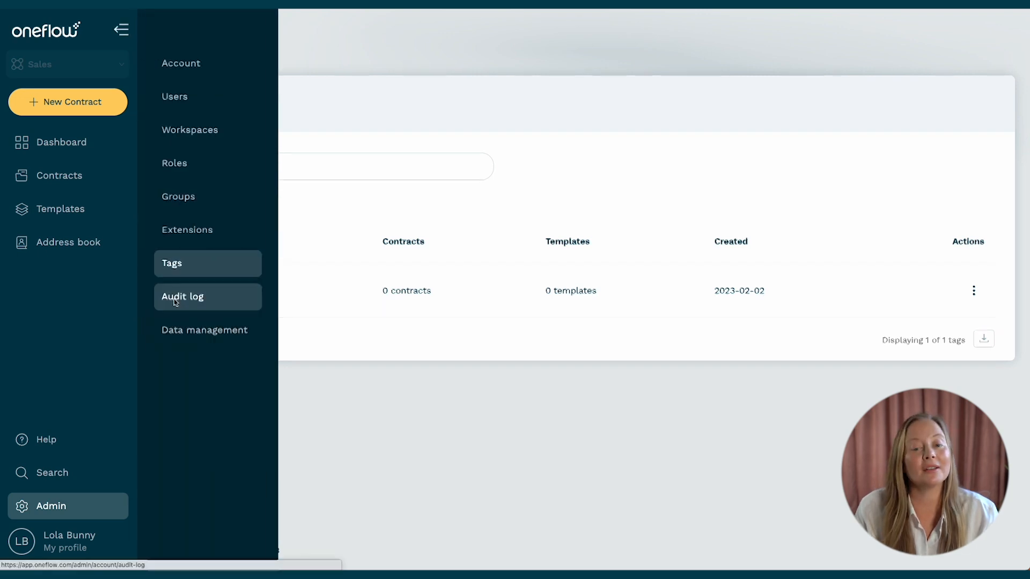
- Check the audit log and its All users filter options
click(182, 296)
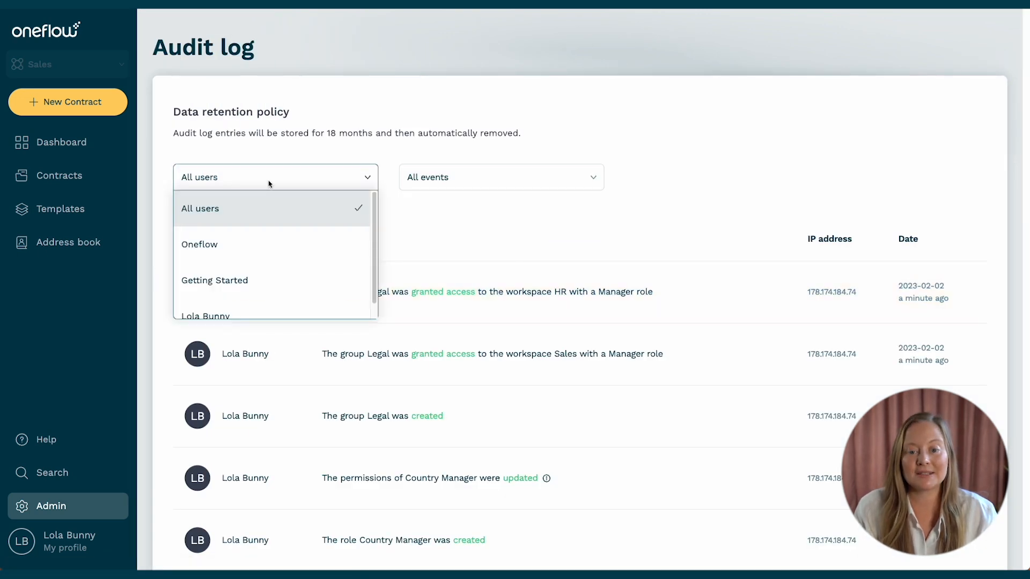
click(500, 177)
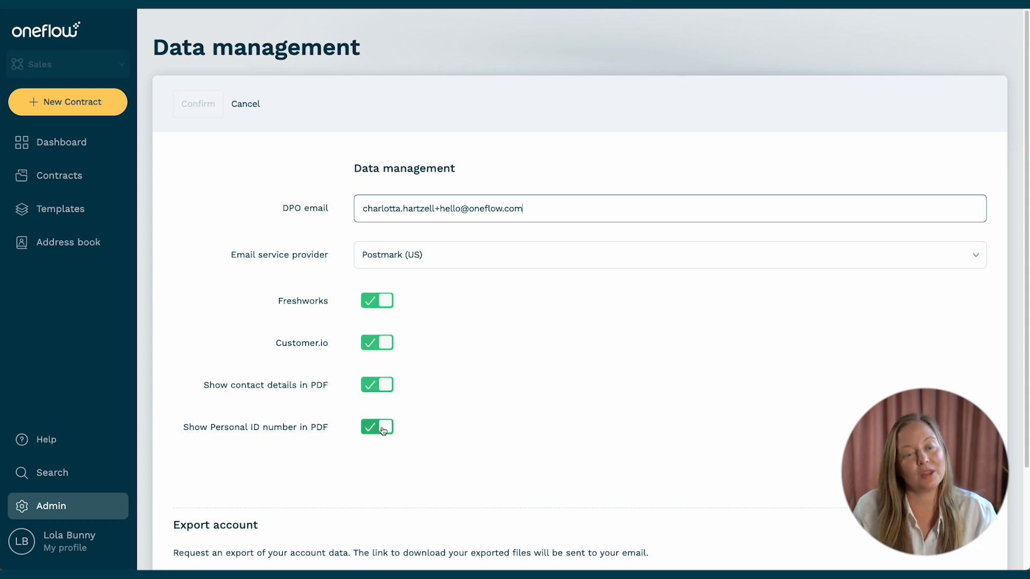
- Turn off 'Show Personal ID number in PDF' in data management
click(377, 426)
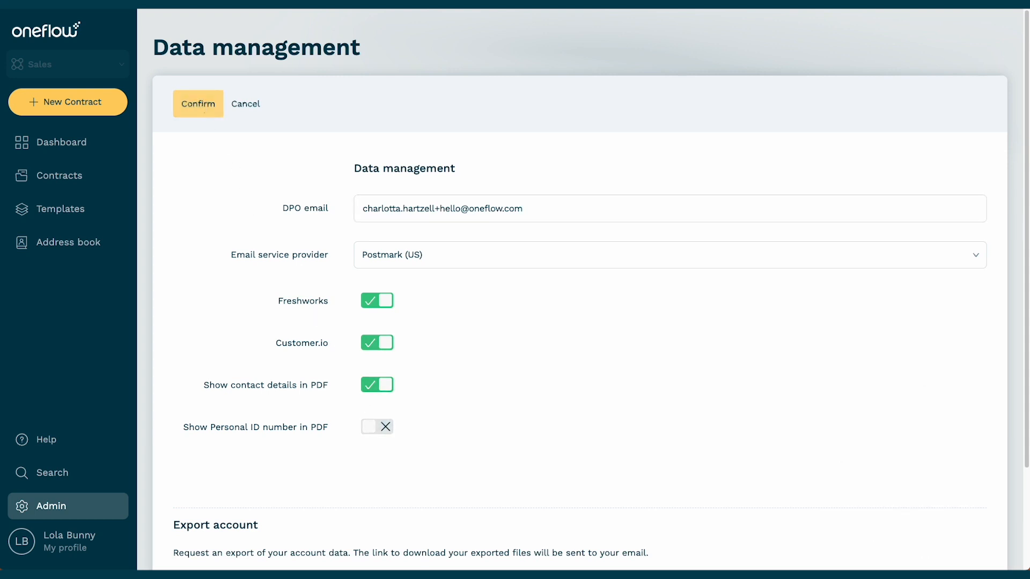